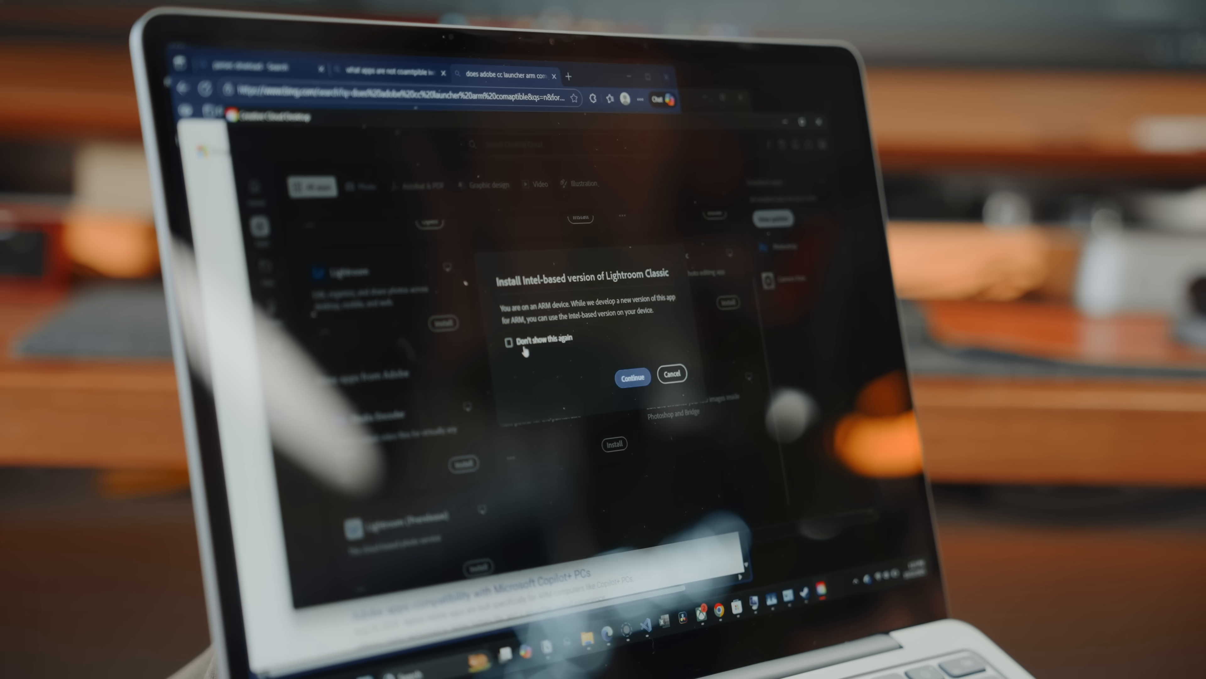
# Scroll through Copilot's cable recommendations for microphone, instrument, headphone and MIDI connections
pyautogui.click(507, 341)
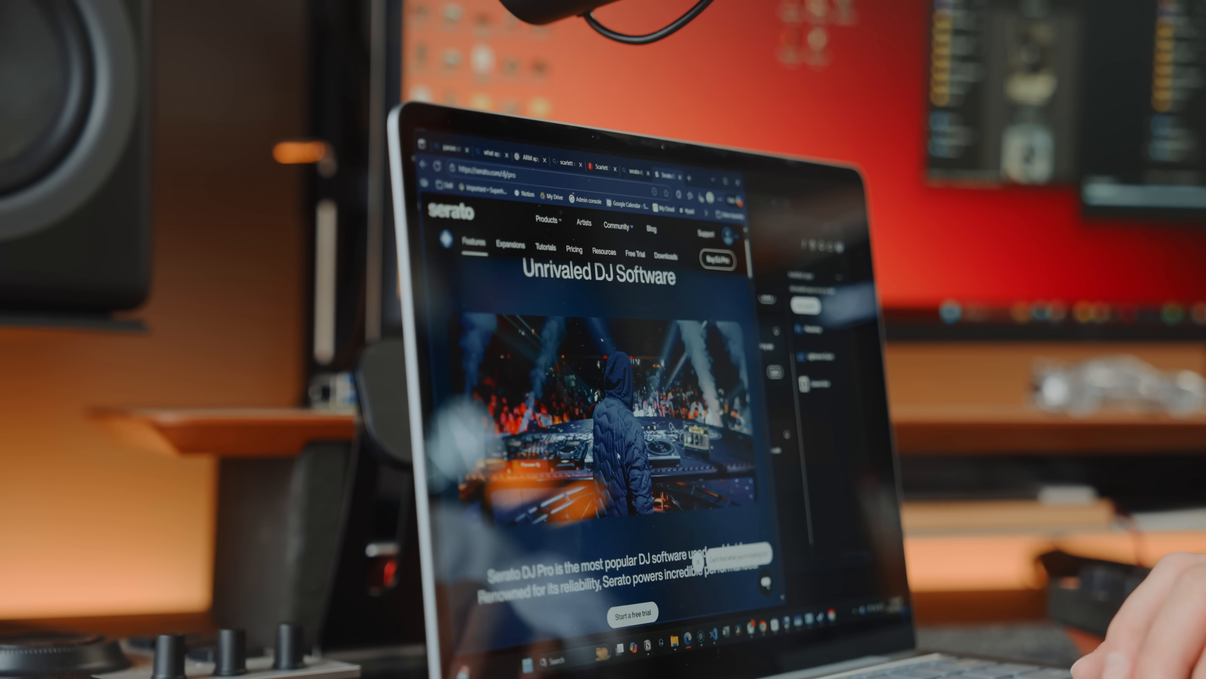
pyautogui.scroll(-3)
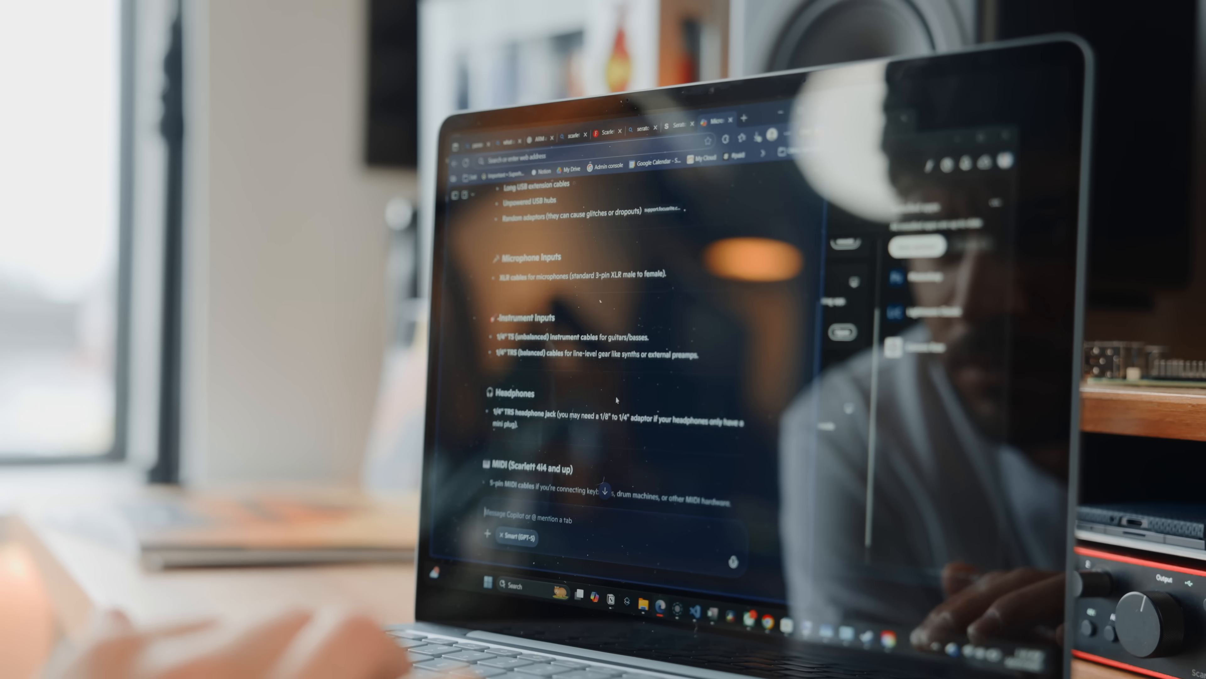
pyautogui.scroll(-3)
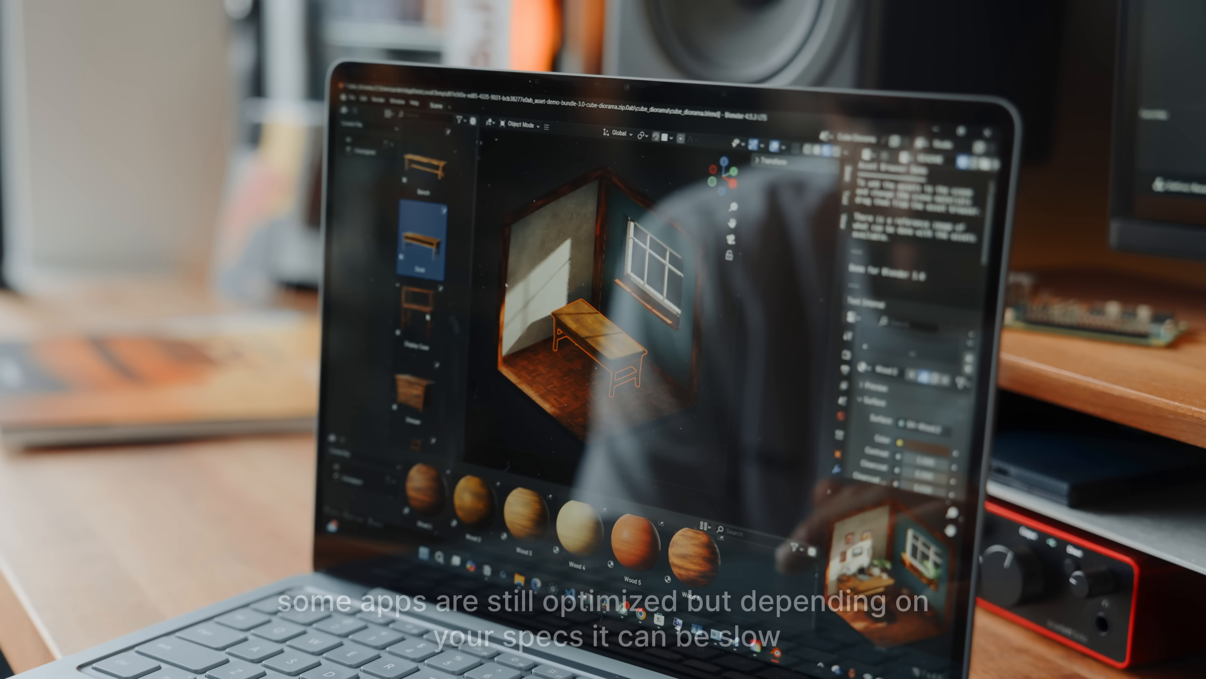
pyautogui.click(421, 316)
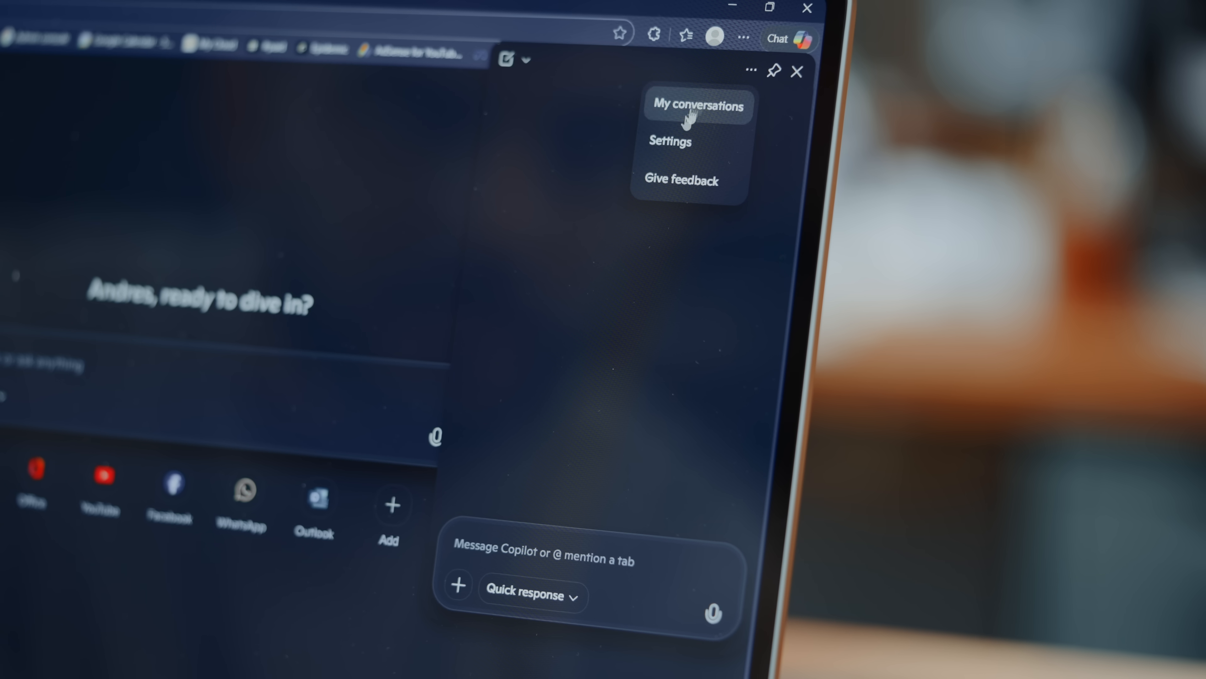
# Start a fresh Copilot page and begin the question 'What can you tell me about new'
pyautogui.click(670, 140)
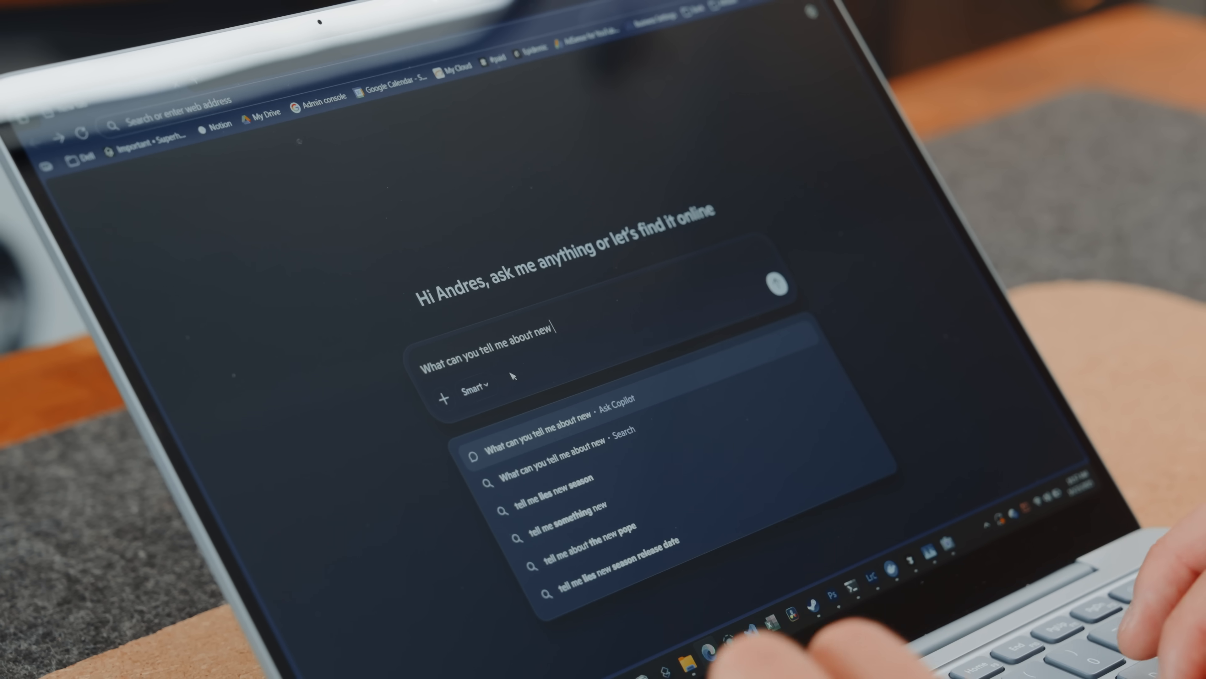
# Ask Copilot about the 'ROG Xbox Ally X' and get its concept and hardware breakdown
pyautogui.write('ROG Xbox')
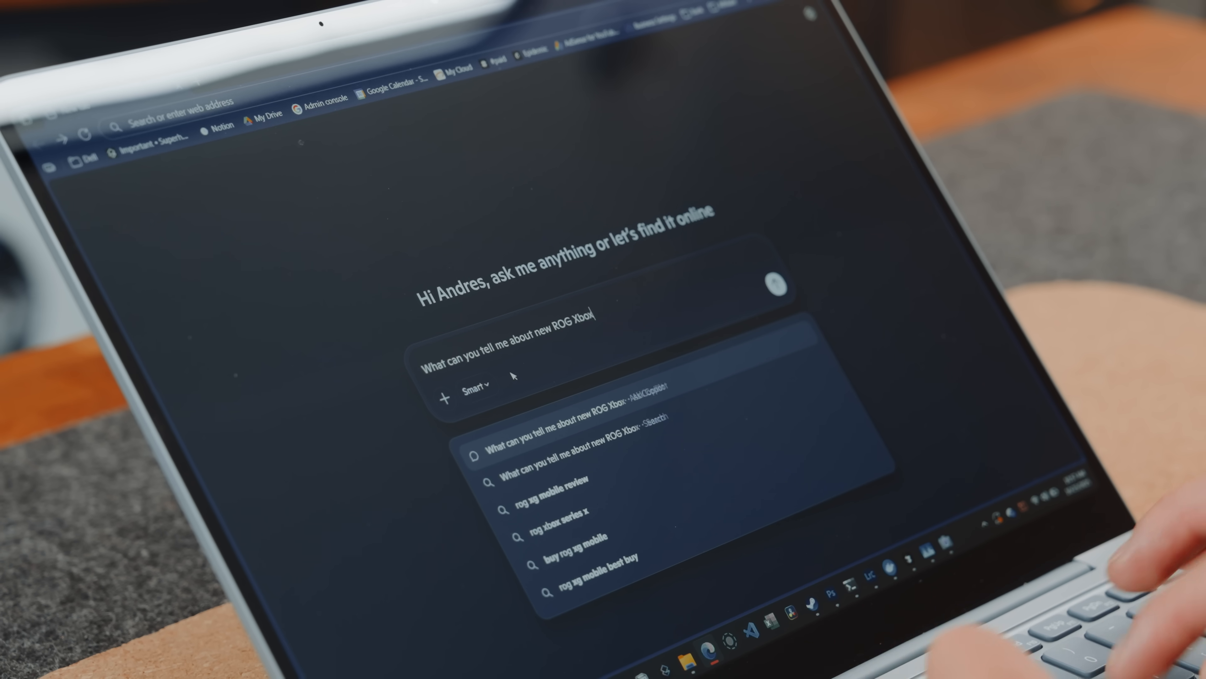
pyautogui.write('Ally X')
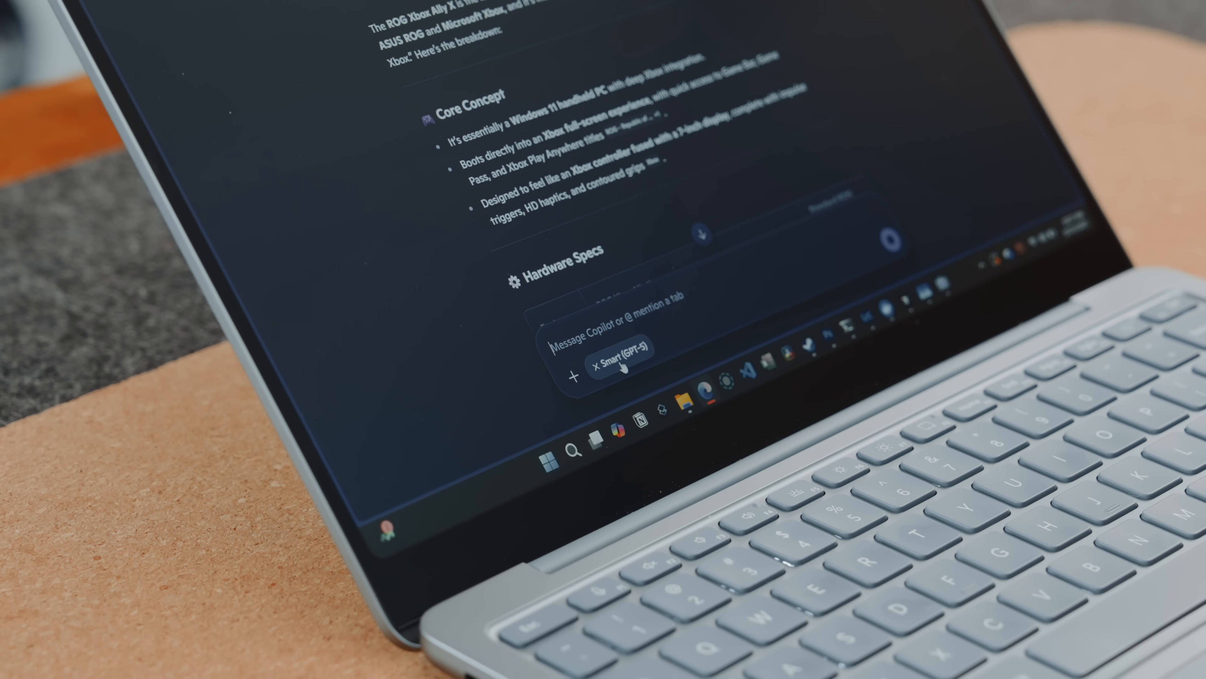
pyautogui.click(571, 376)
pyautogui.write('can you filter all my tech items by price and delivery da')
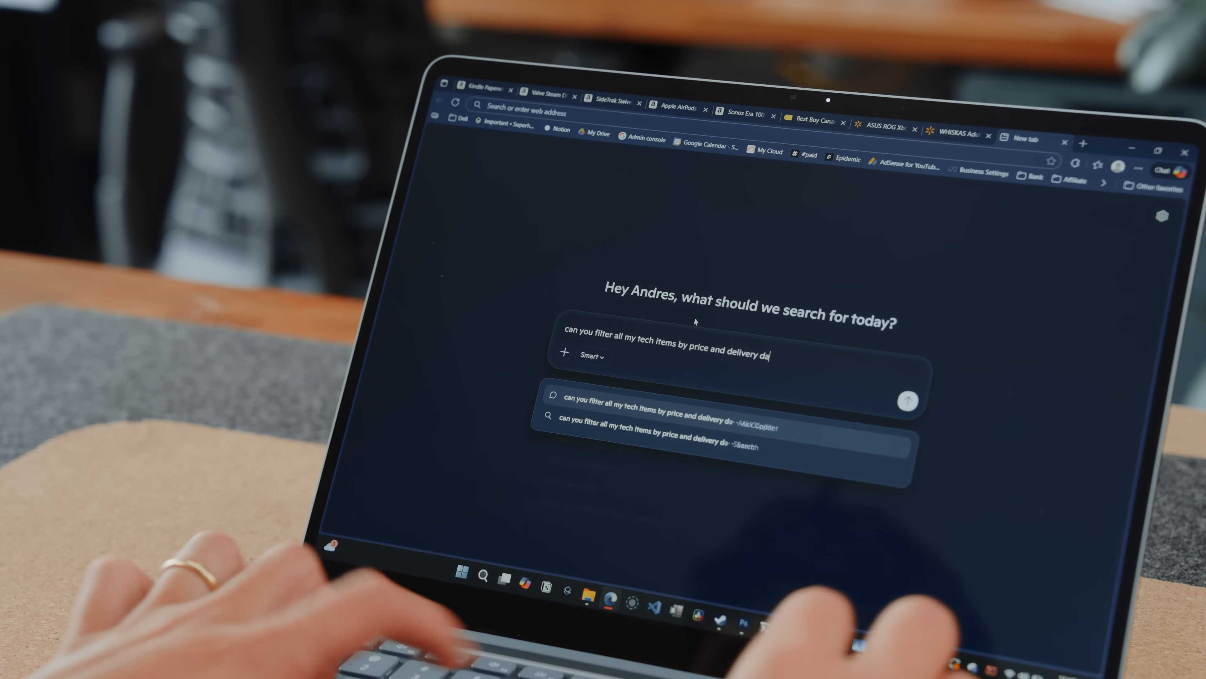
# Get Copilot's price and delivery-date table of the open tech tabs, then show the Journeys cards
pyautogui.click(908, 400)
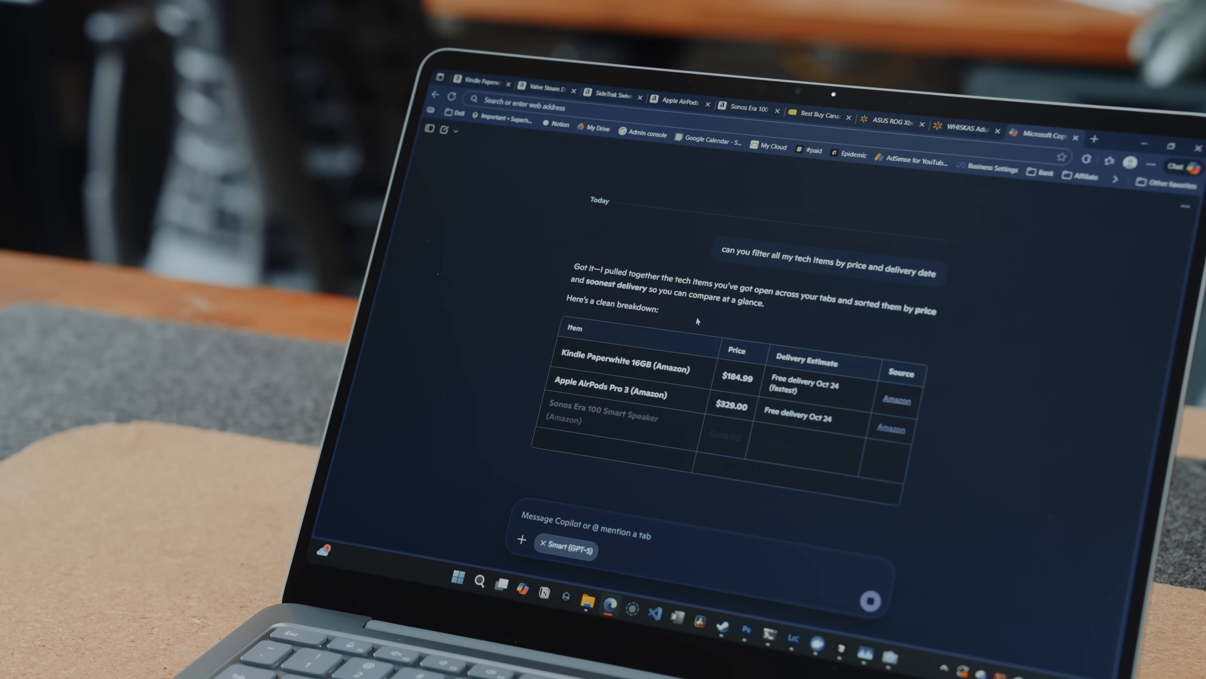
pyautogui.scroll(-3)
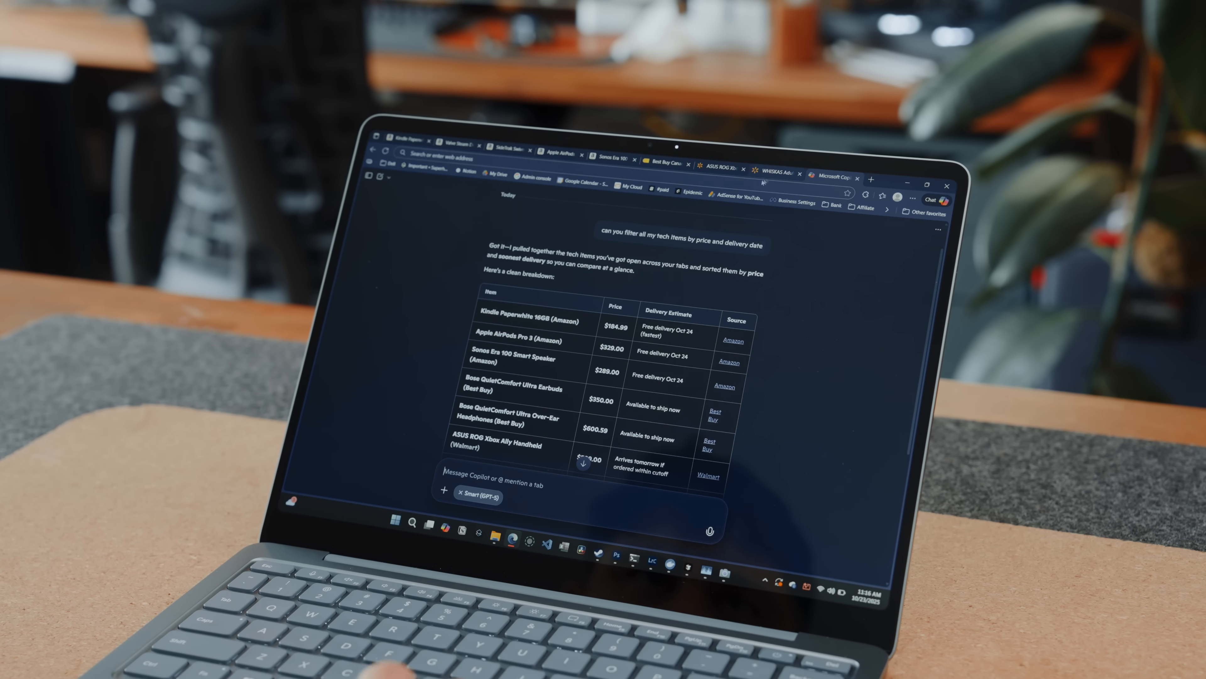
pyautogui.click(774, 163)
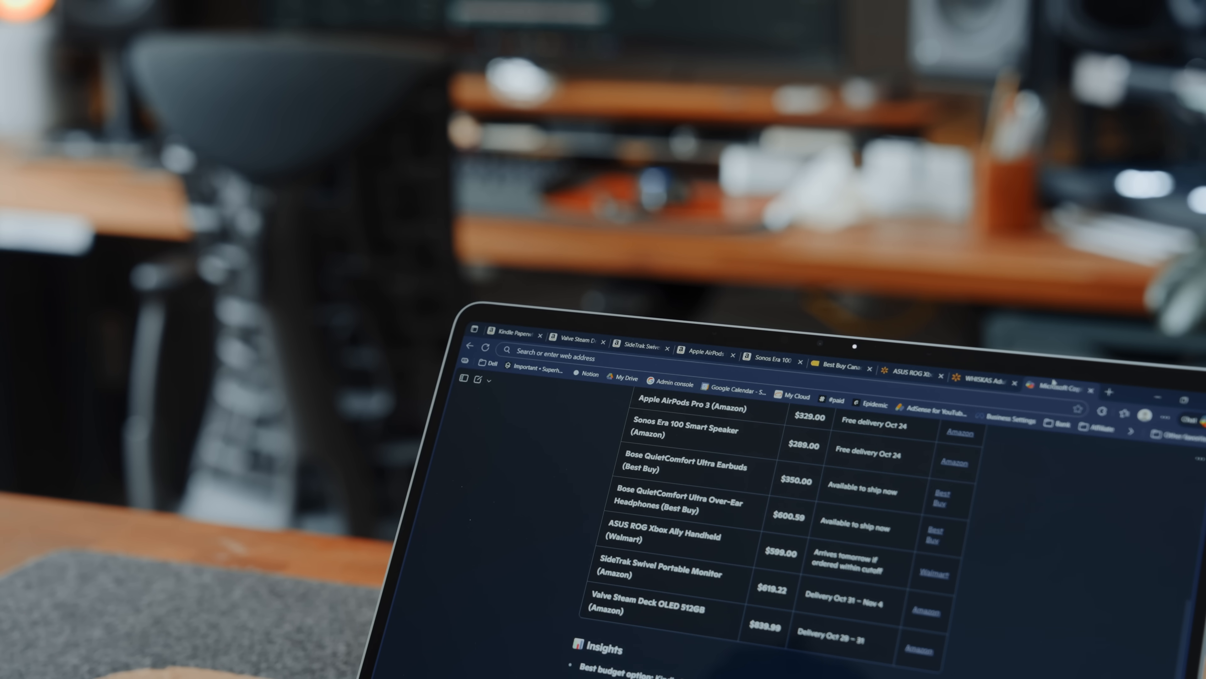
pyautogui.click(1113, 392)
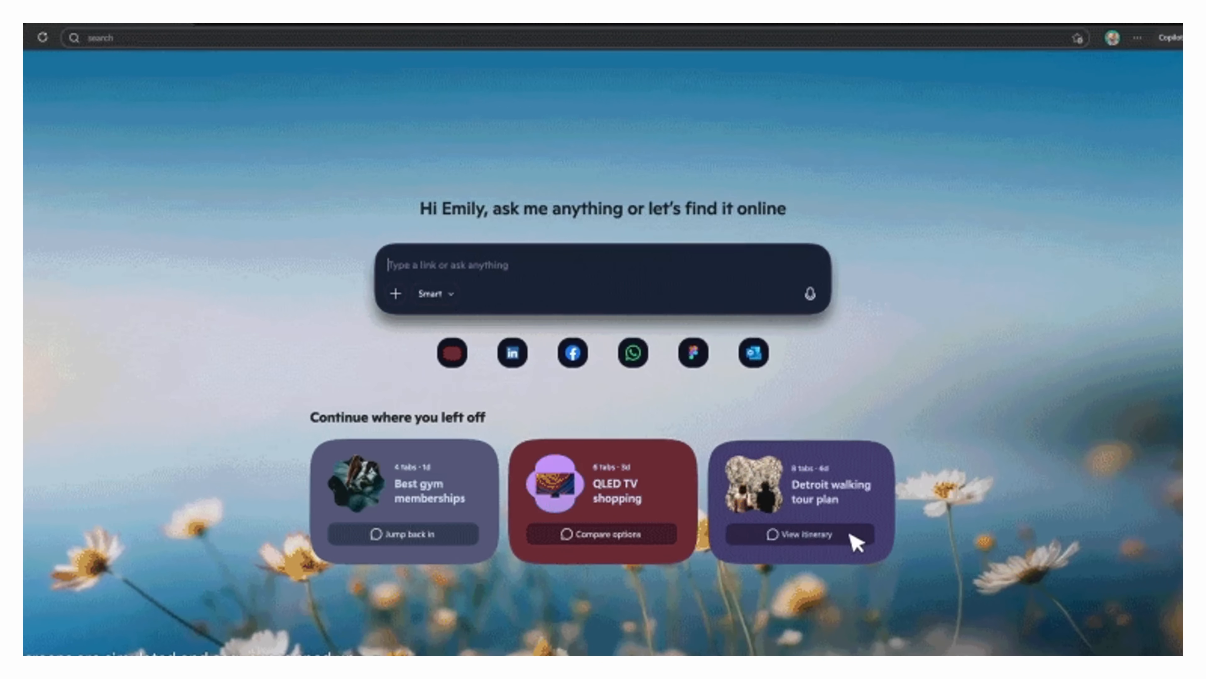
# Have Copilot compare Charleston Vrbo stays and request booking of the $279 Folly Beach cottage for Oct 24–26
pyautogui.click(802, 532)
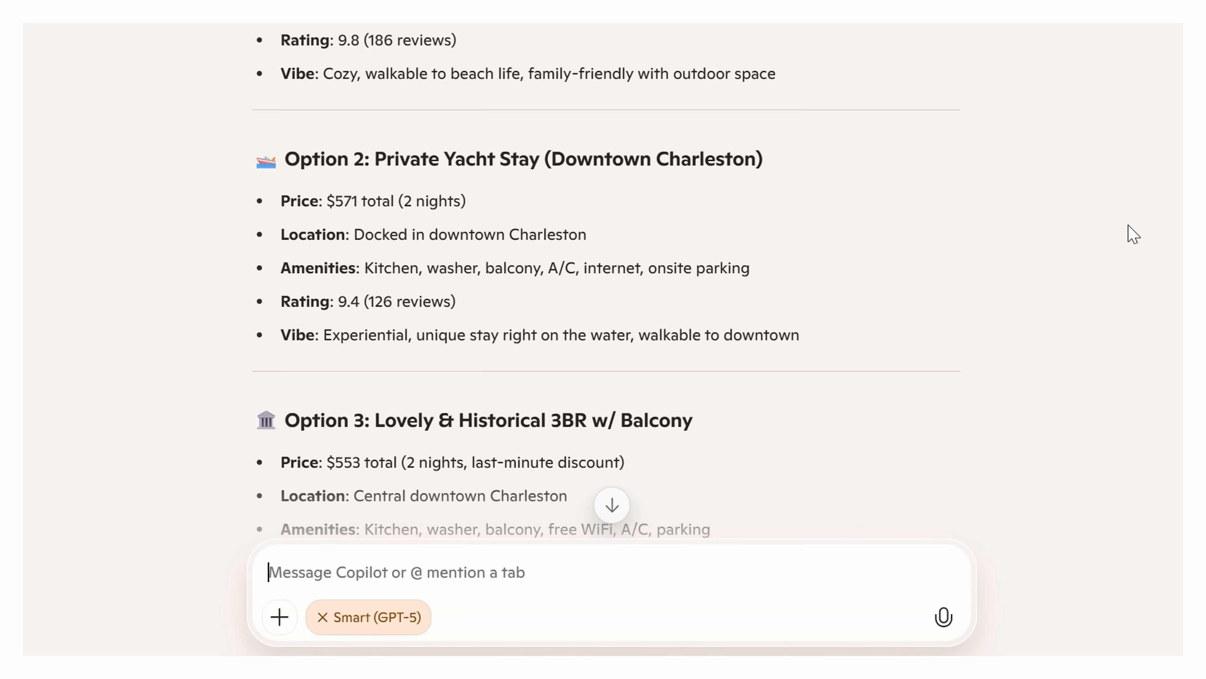
pyautogui.scroll(-3)
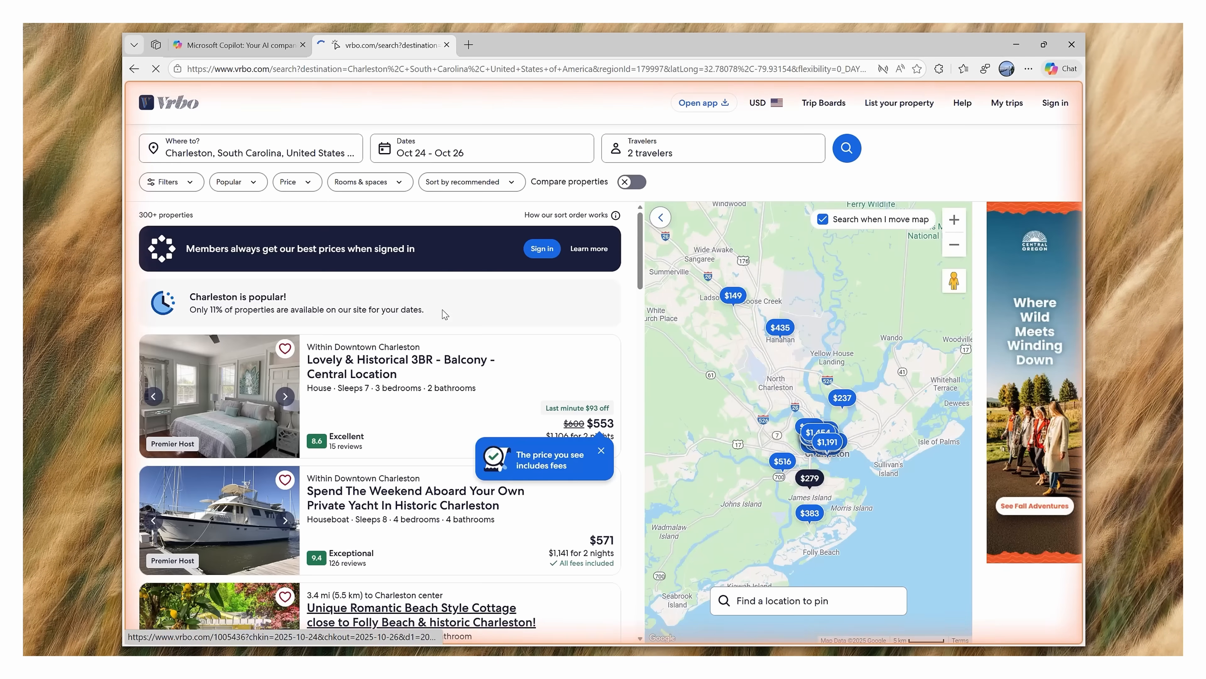
pyautogui.click(419, 614)
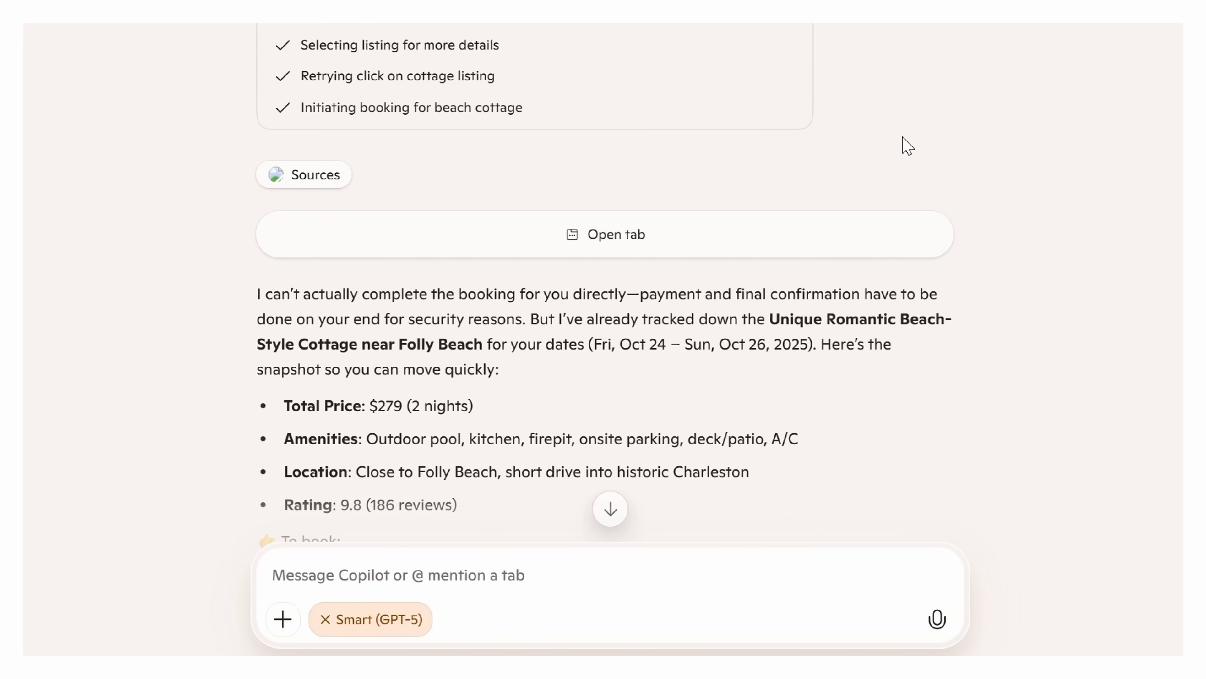
pyautogui.scroll(-3)
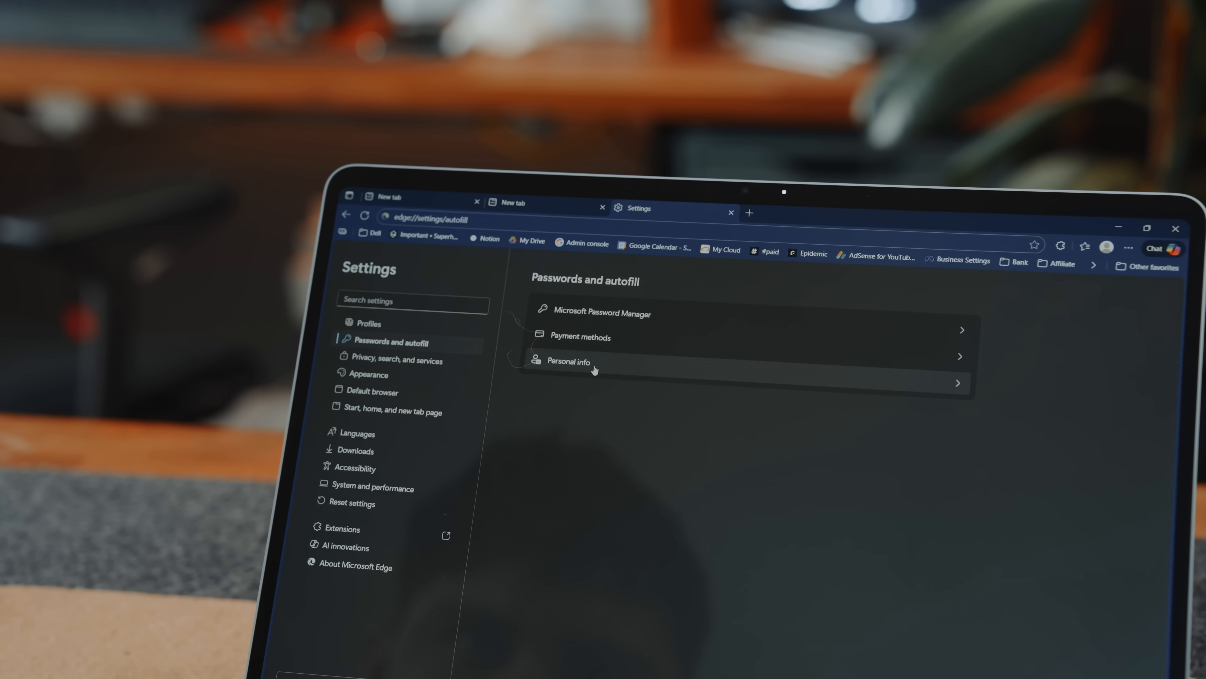
# Go to Personal info under Passwords and autofill settings
pyautogui.click(570, 362)
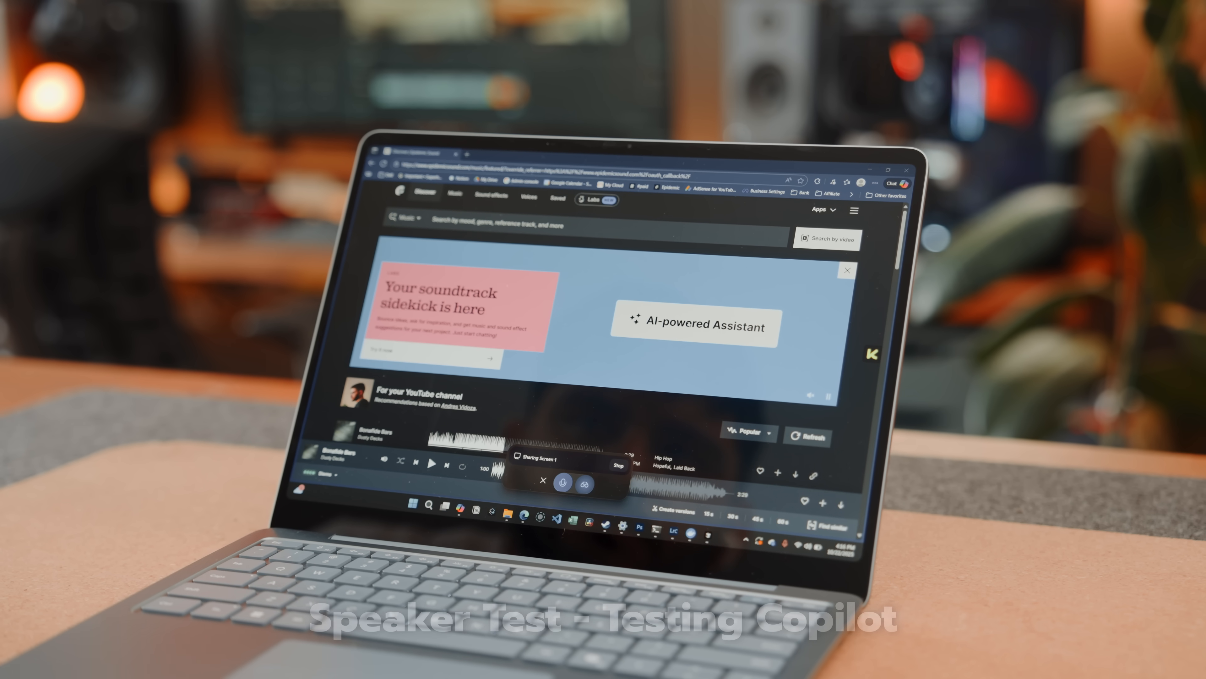
# Request 'I'm looking for dramatic orchestral music', then begin 'I love this track, but the guita'
pyautogui.write("I'm looking for dramatic orchestral music")
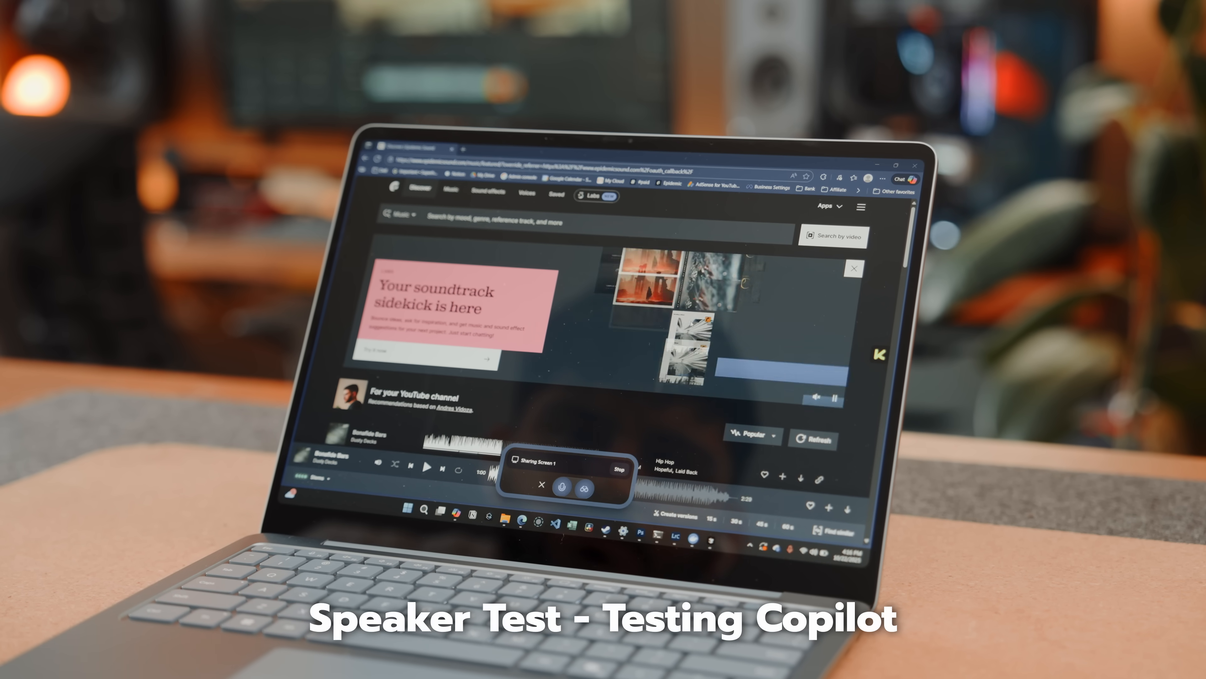
pyautogui.write('I love this track, but the guita')
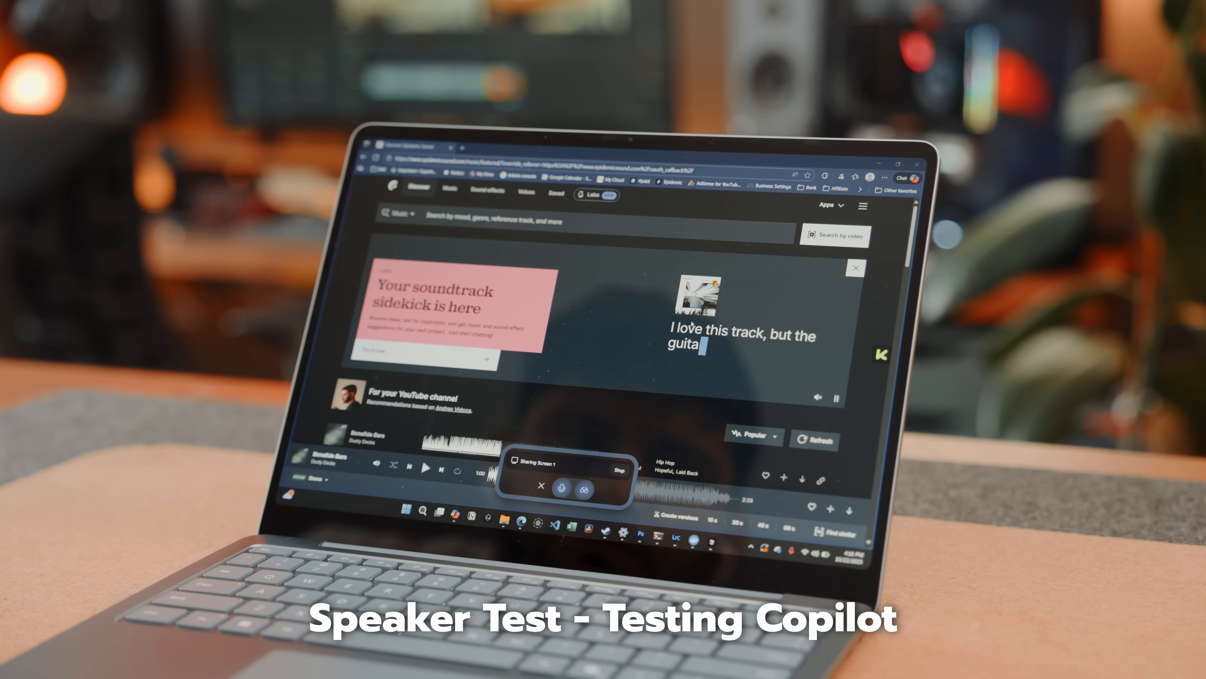